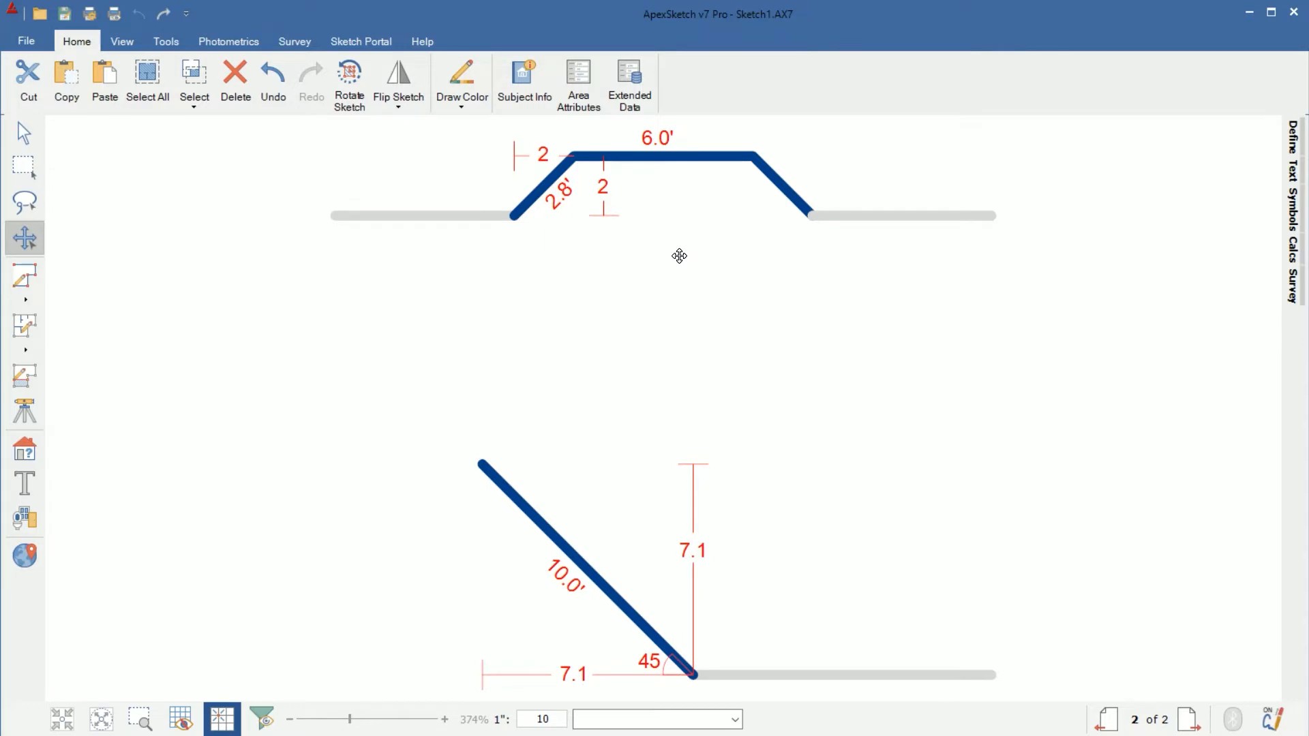
pyautogui.moveTo(568, 226)
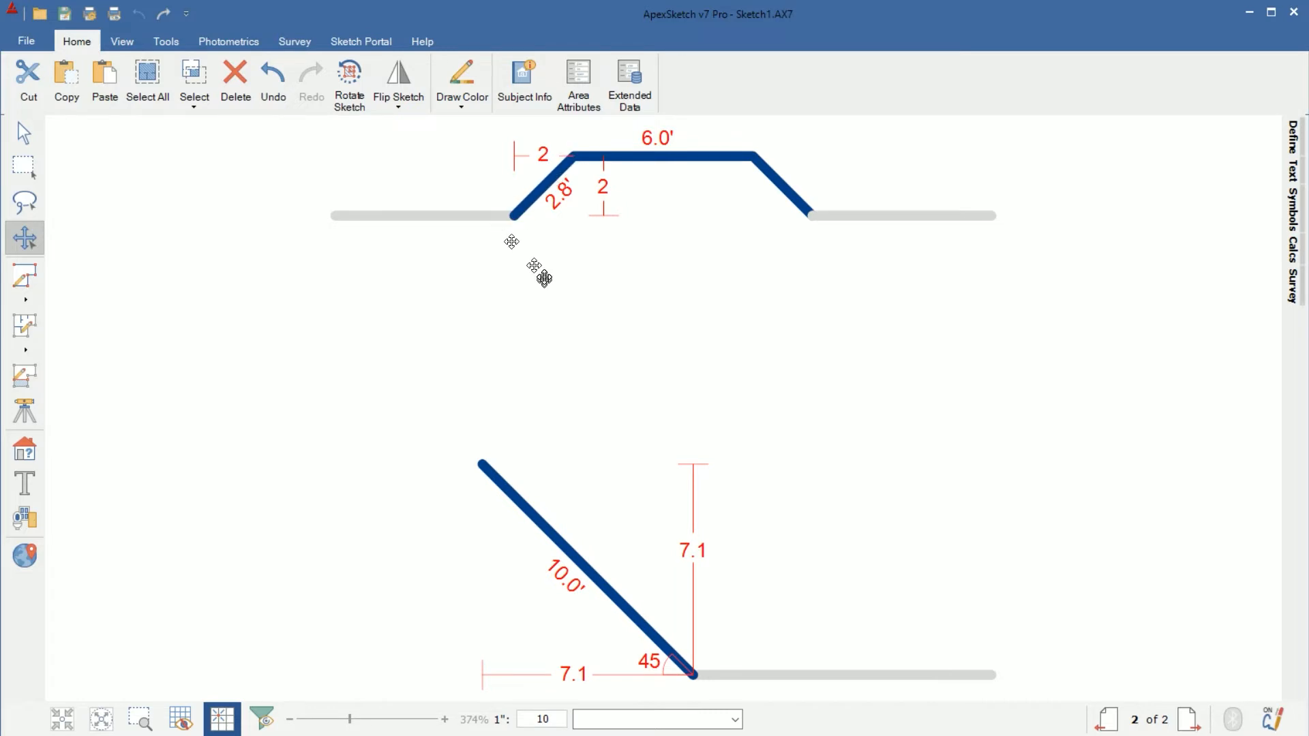
pyautogui.moveTo(553, 265)
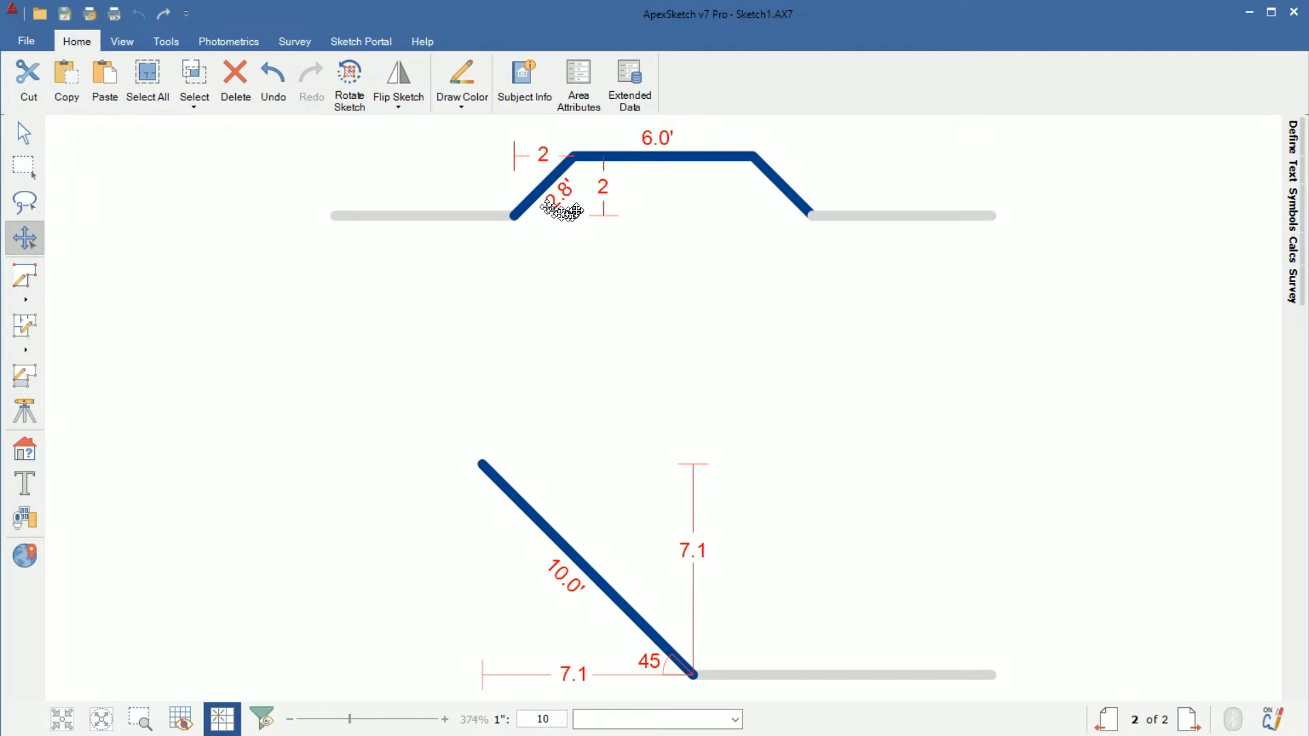
pyautogui.moveTo(558, 210)
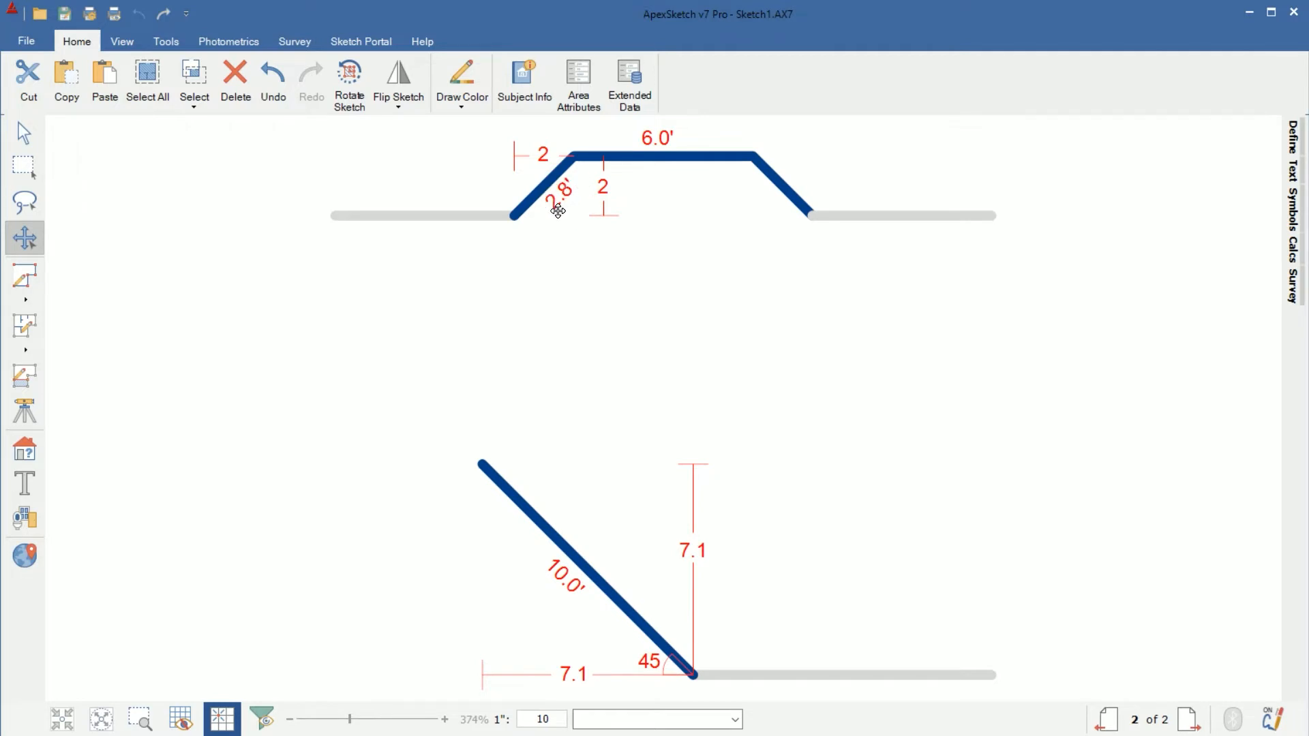
pyautogui.moveTo(572, 207)
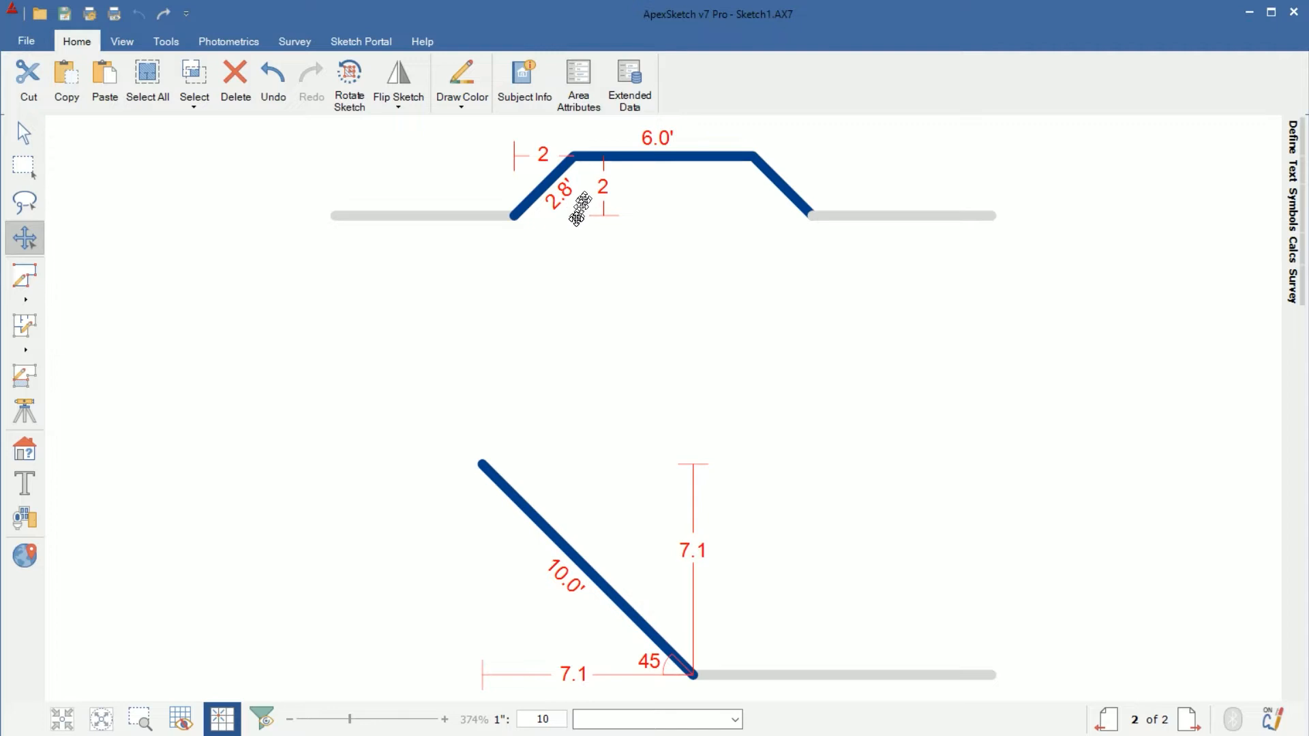
pyautogui.moveTo(587, 253)
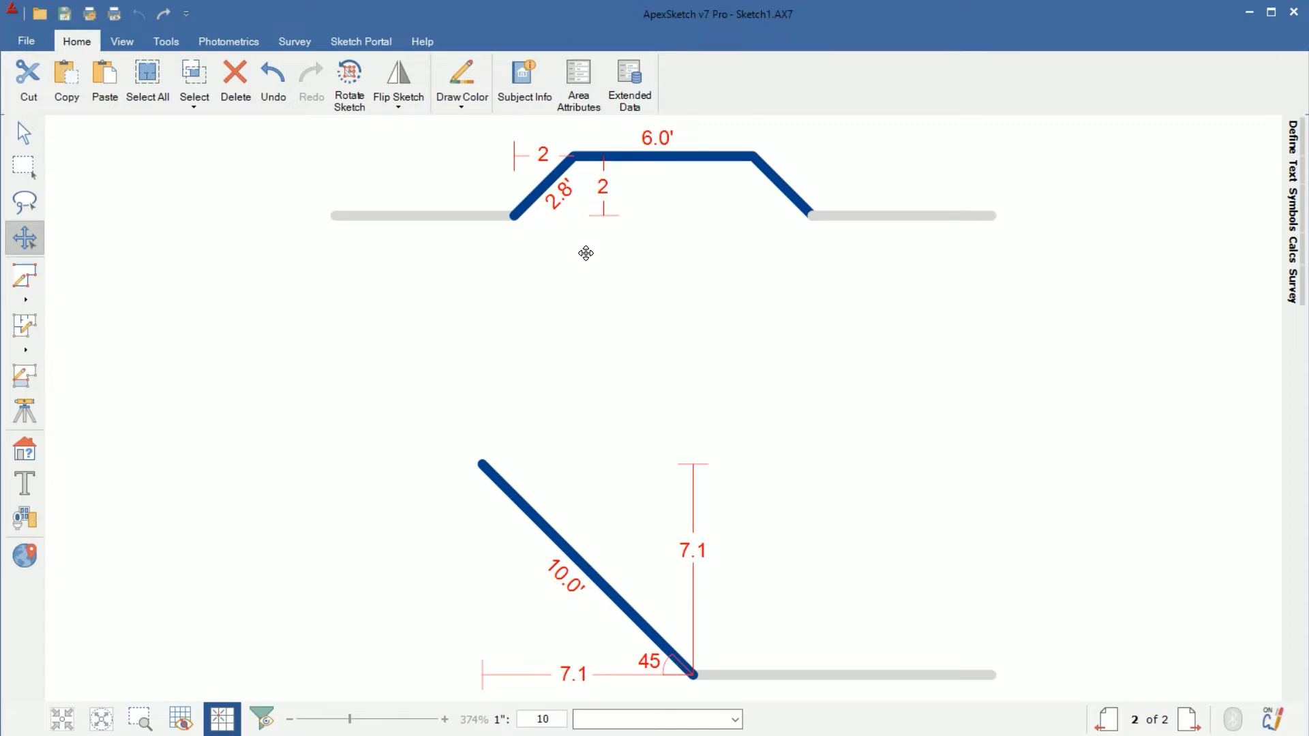
pyautogui.moveTo(566, 155)
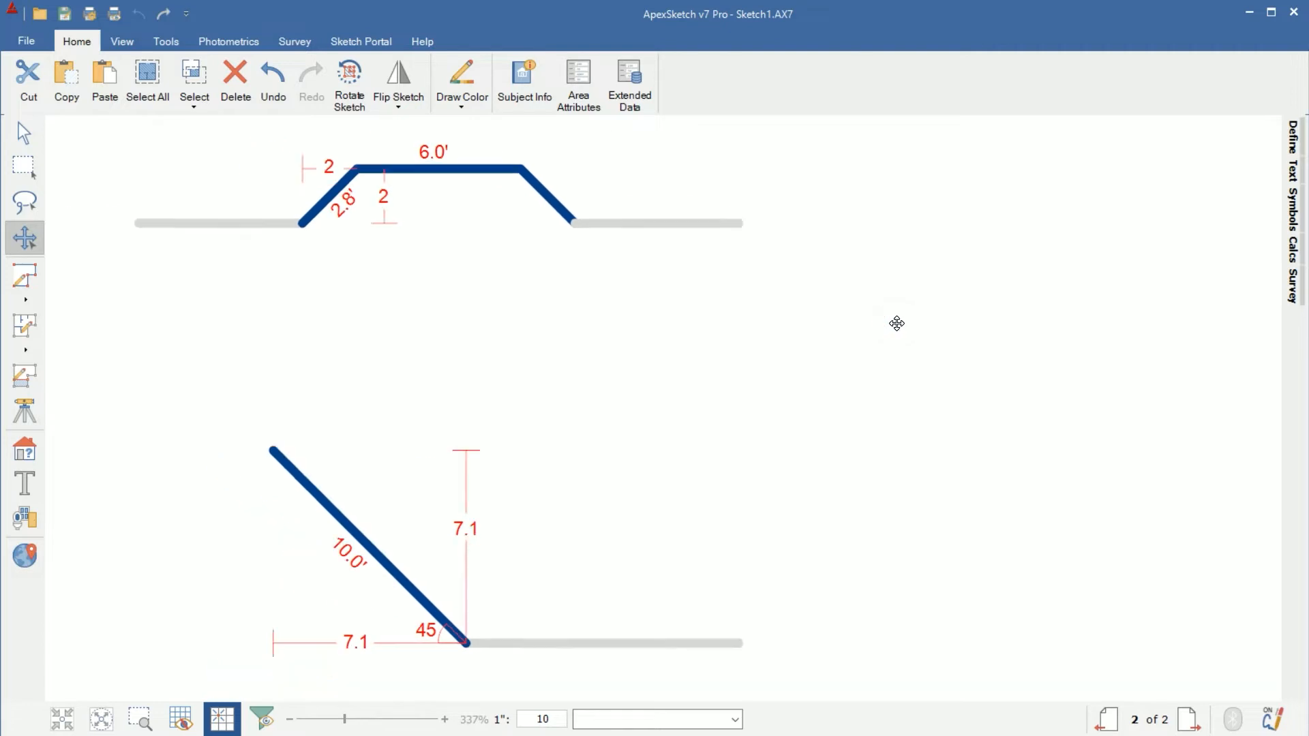
# Zoom out to clear empty space and switch to the Draw Line tool for walls.
pyautogui.scroll(-3)
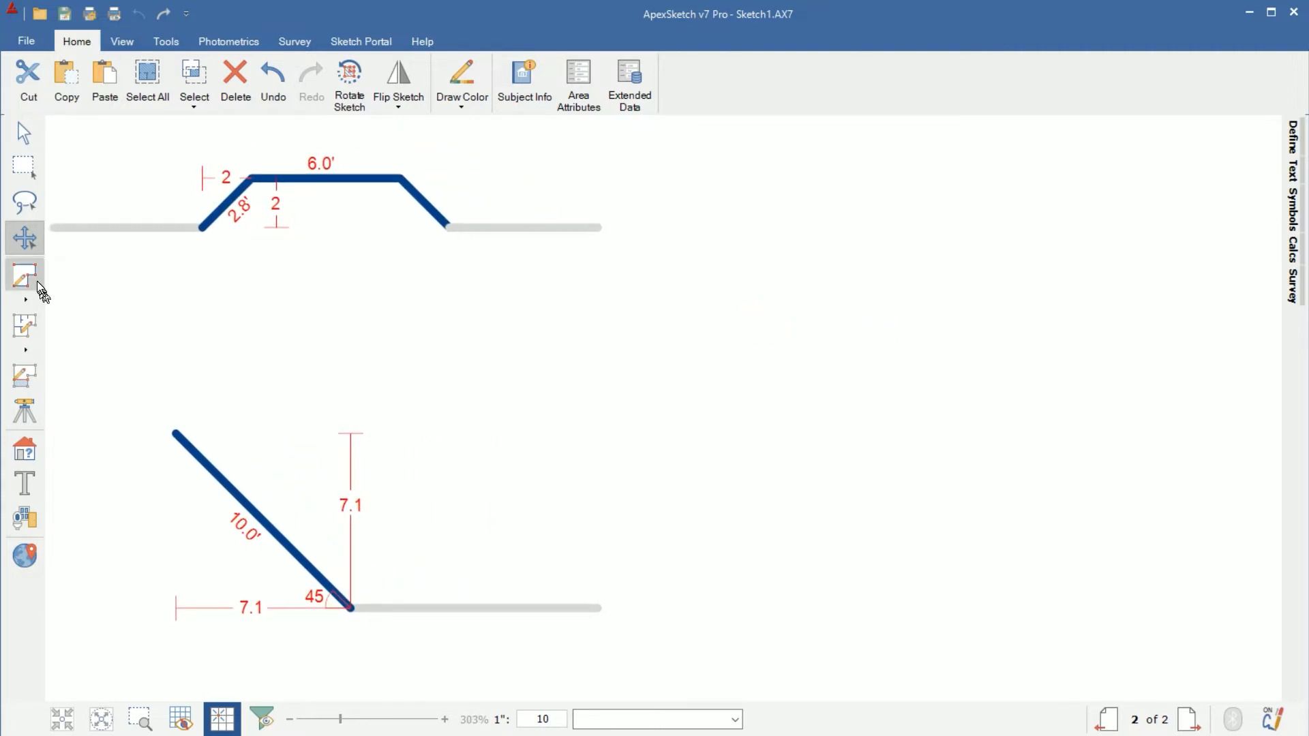
pyautogui.click(23, 279)
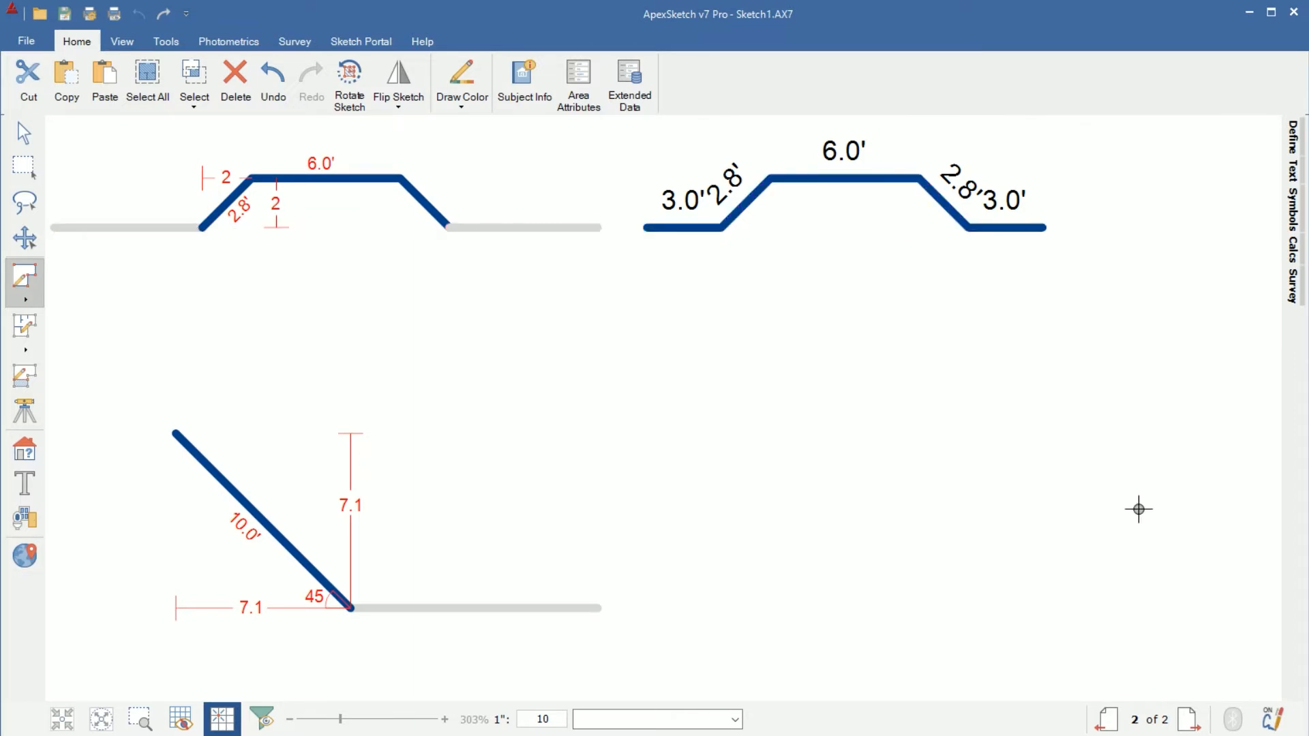
pyautogui.moveTo(568, 390)
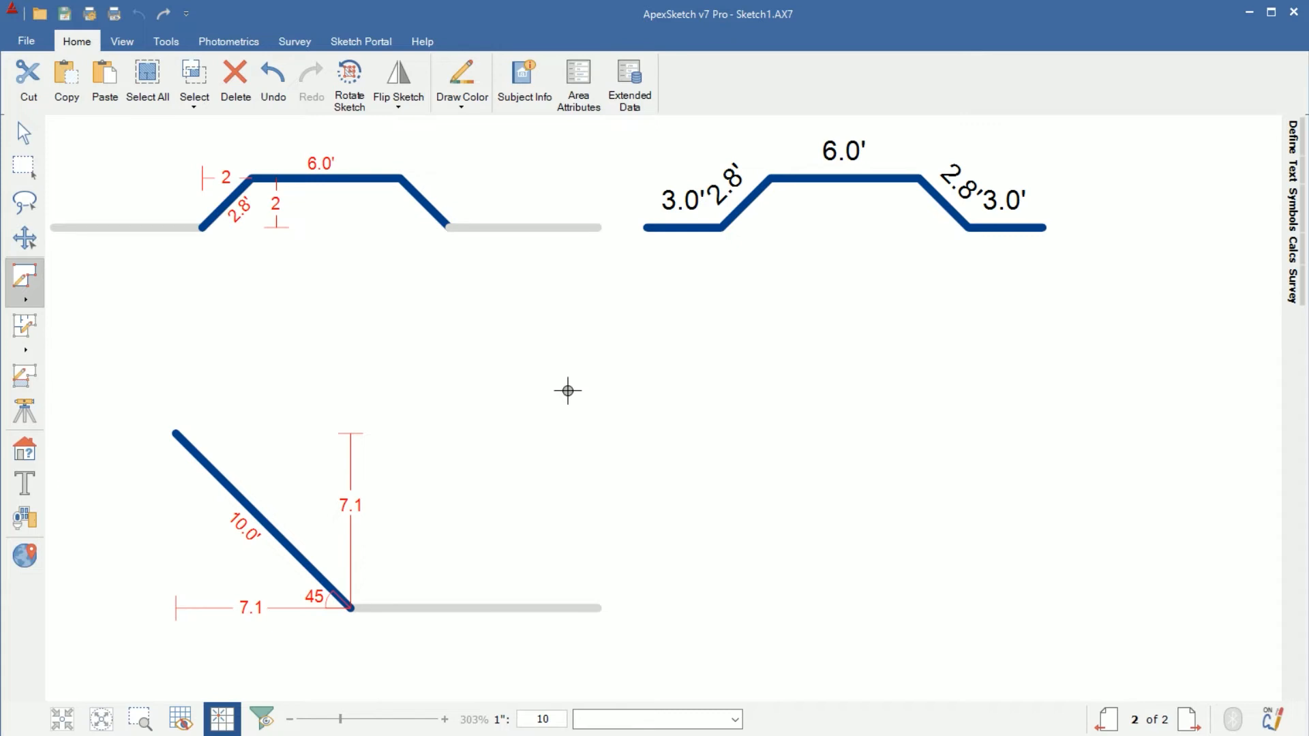
pyautogui.moveTo(628, 391)
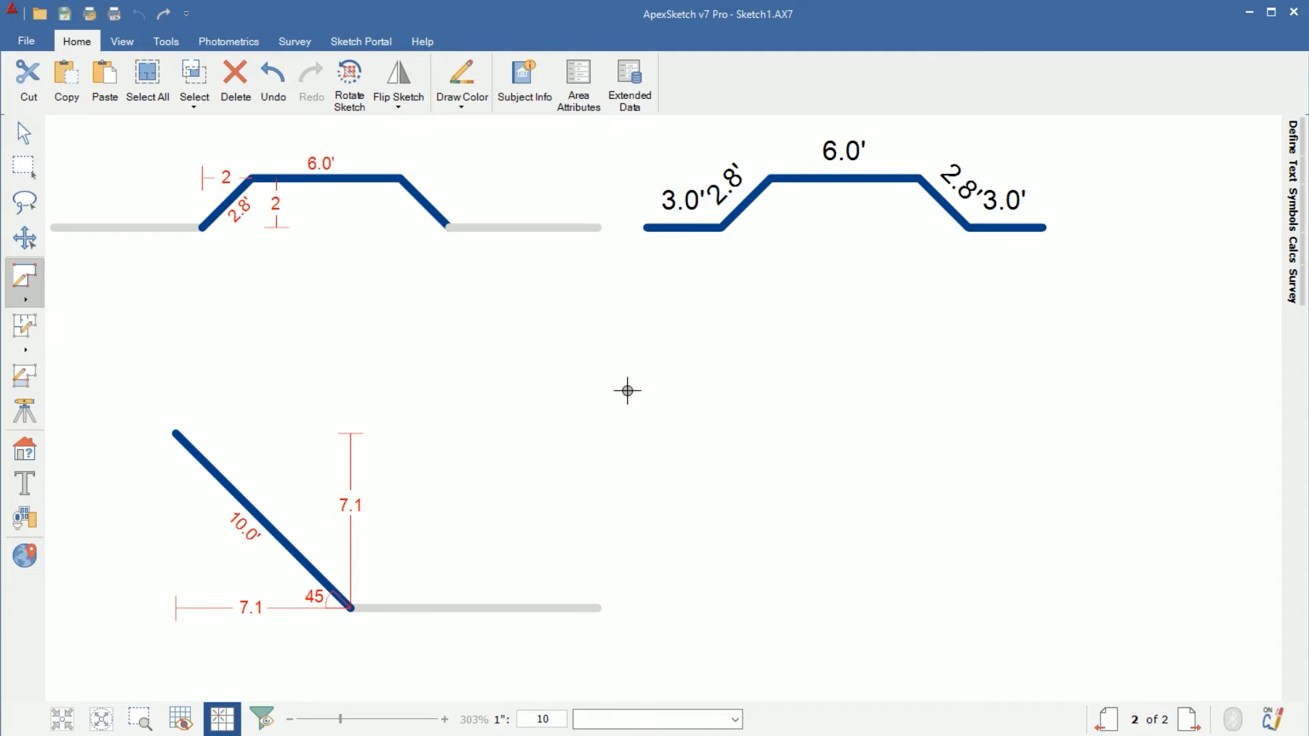
pyautogui.moveTo(1110, 720)
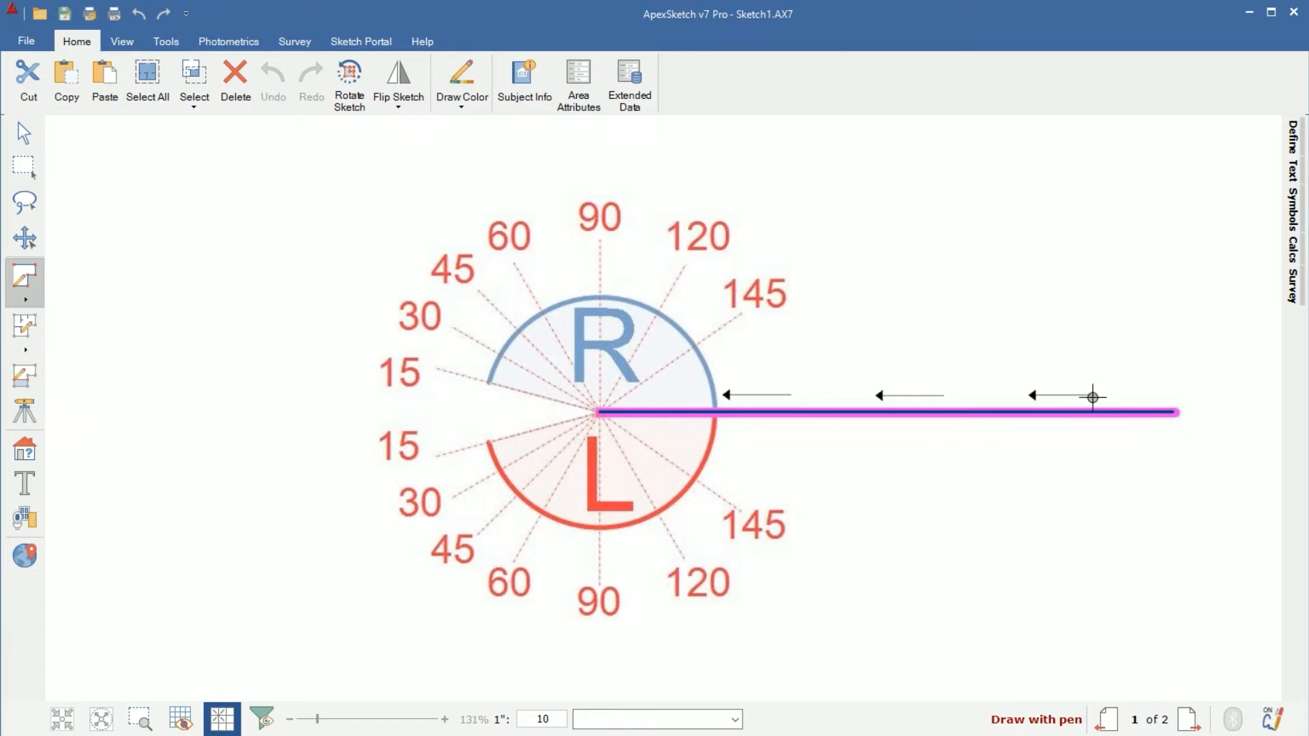
pyautogui.moveTo(665, 411)
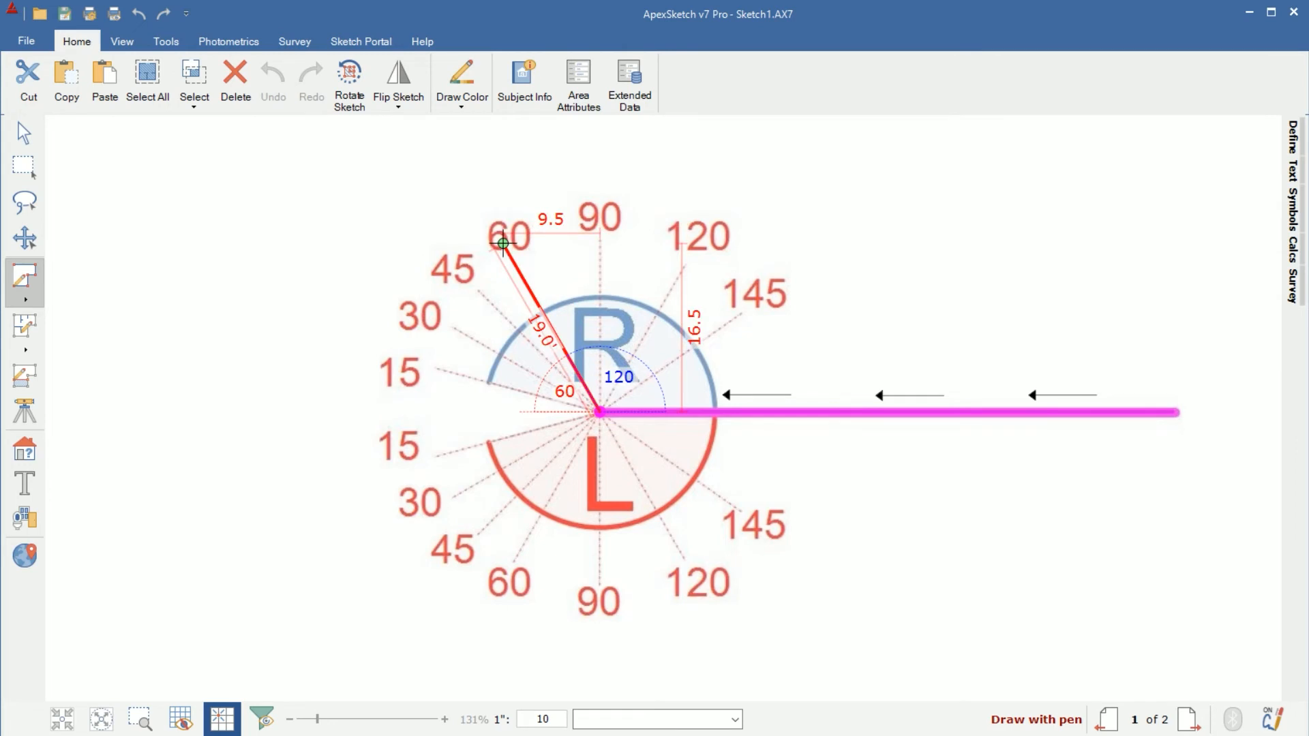
pyautogui.moveTo(504, 245); pyautogui.dragTo(488, 254)
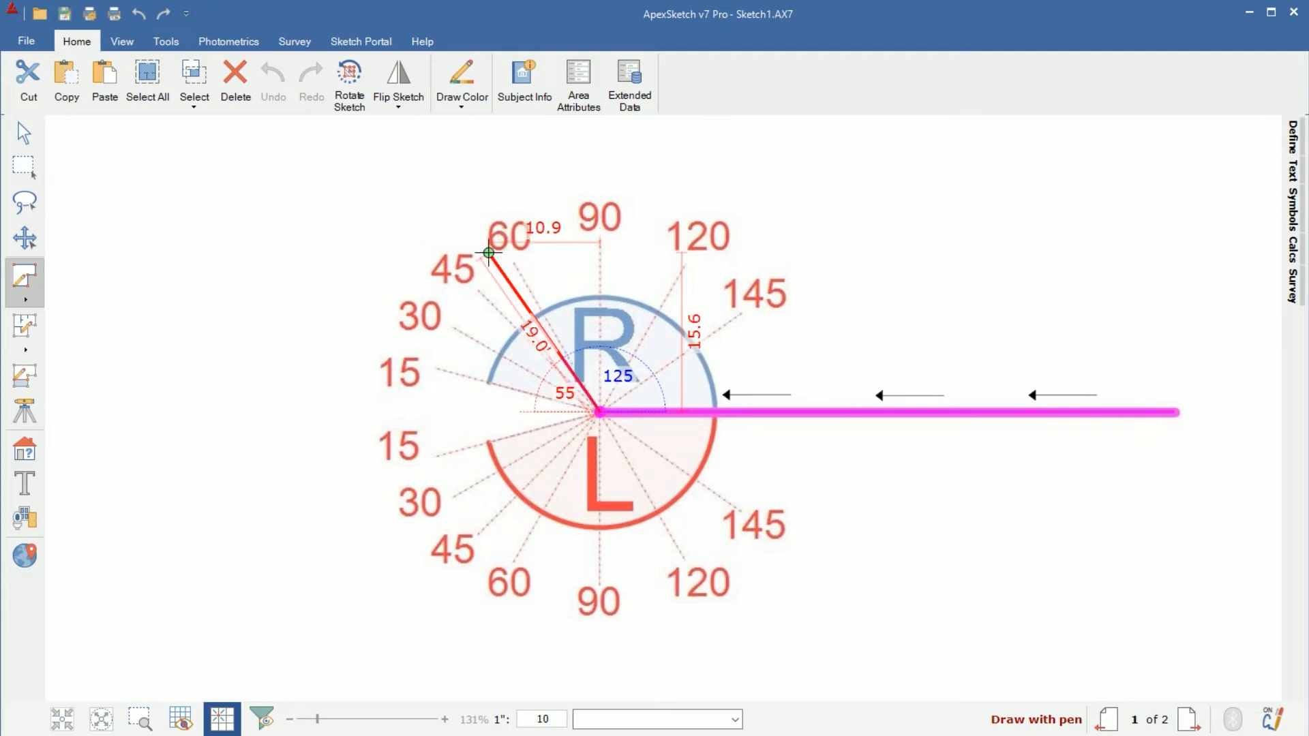
pyautogui.moveTo(488, 253); pyautogui.dragTo(455, 267)
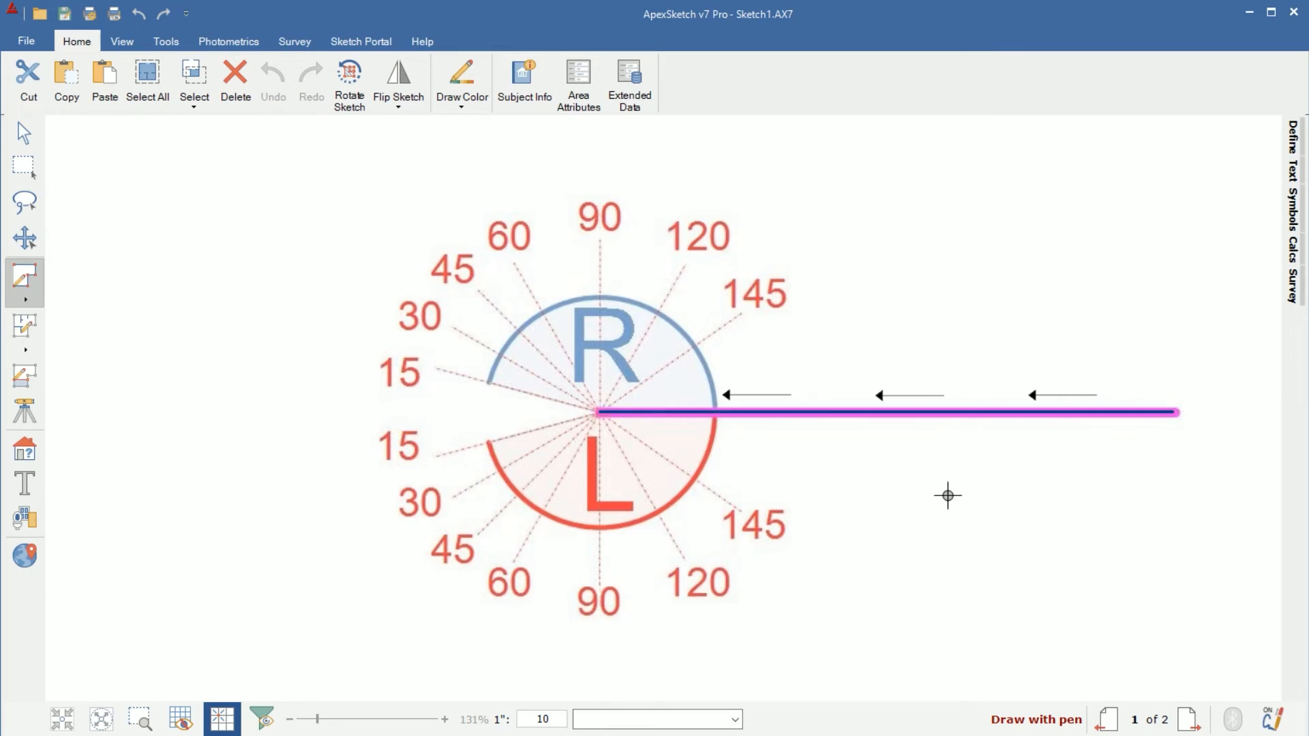
# Go to page 2 of 2 with the bump-out examples and 45° wall.
pyautogui.click(1189, 720)
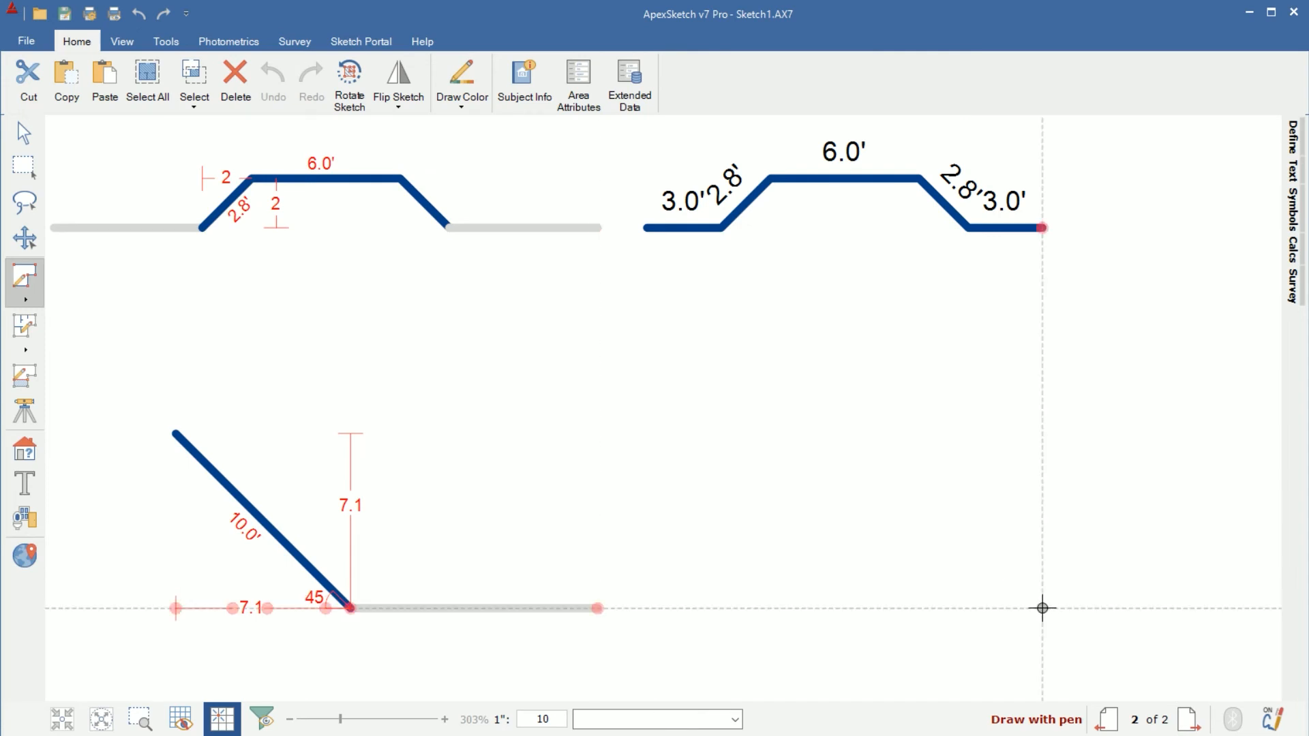
pyautogui.moveTo(1041, 608)
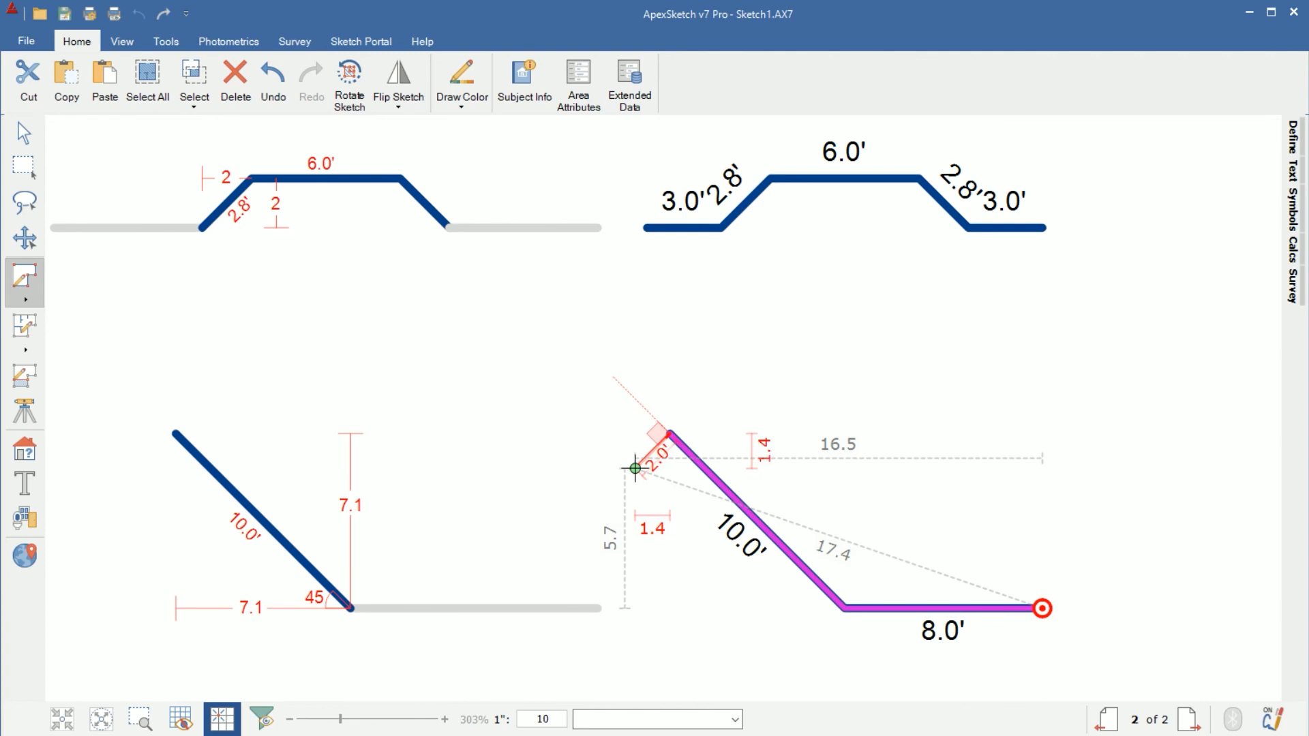
# Place the end point of the 2' bump-out wall after the 8' and 10' walls.
pyautogui.click(634, 468)
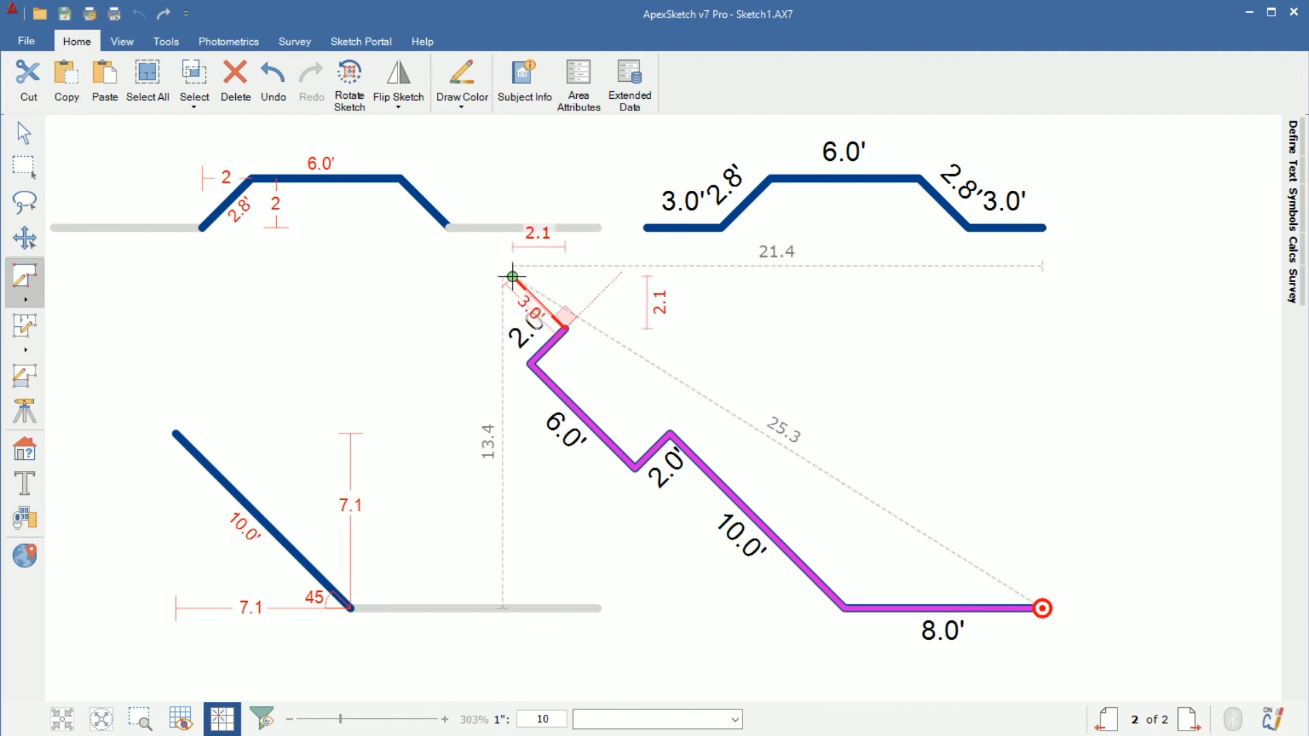
# Place the final 3' wall's end point to close the angled outline.
pyautogui.click(512, 276)
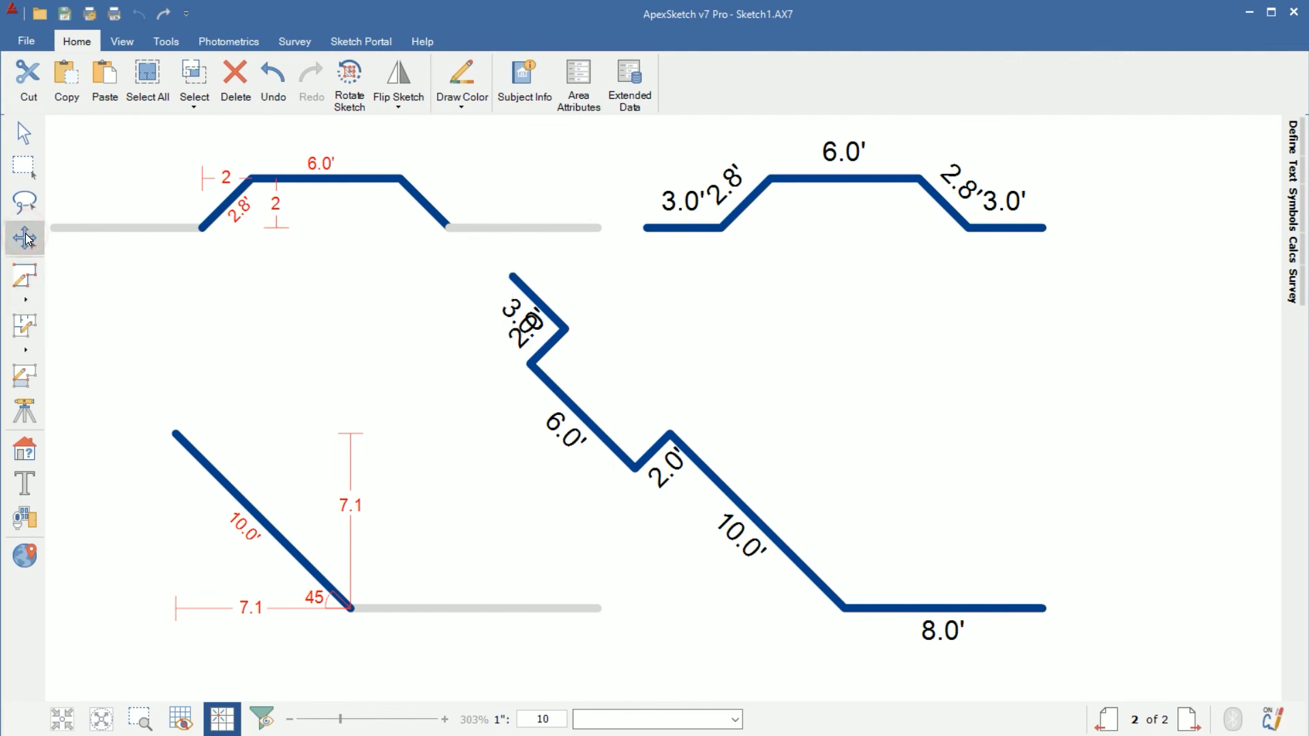
pyautogui.moveTo(621, 455)
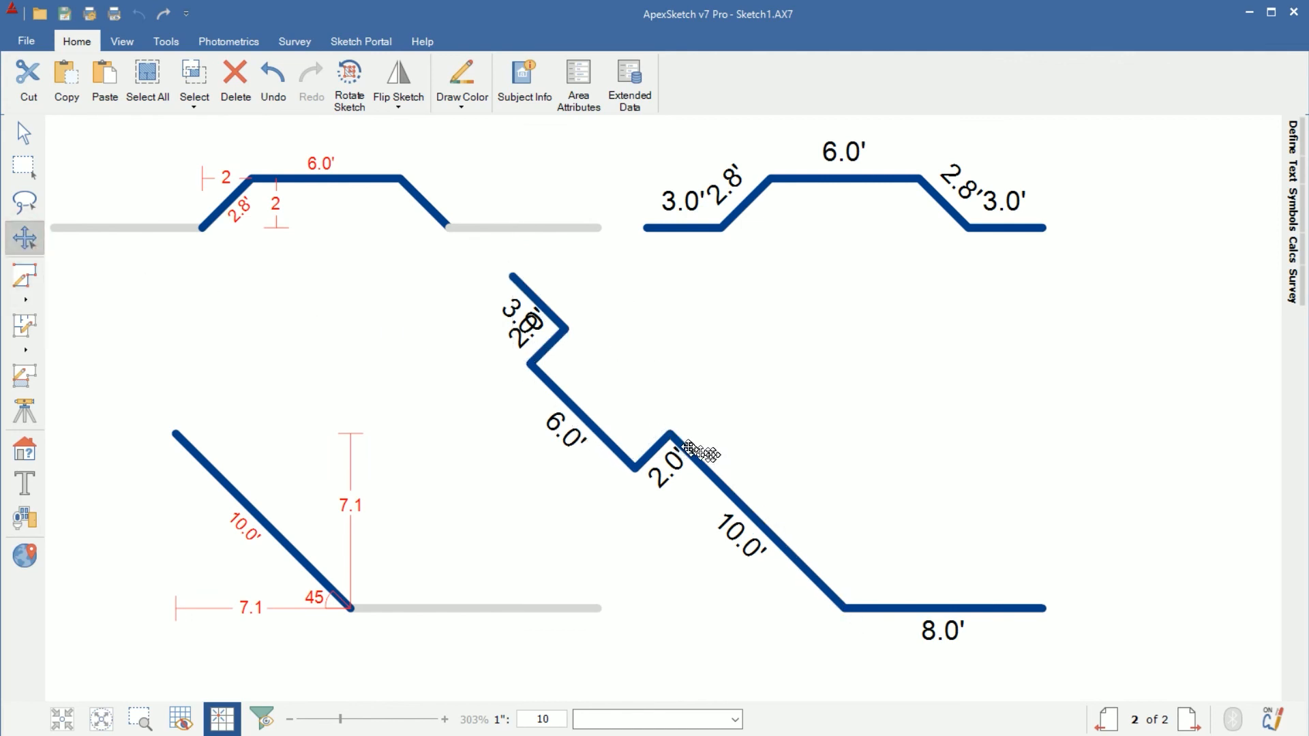
pyautogui.moveTo(865, 380)
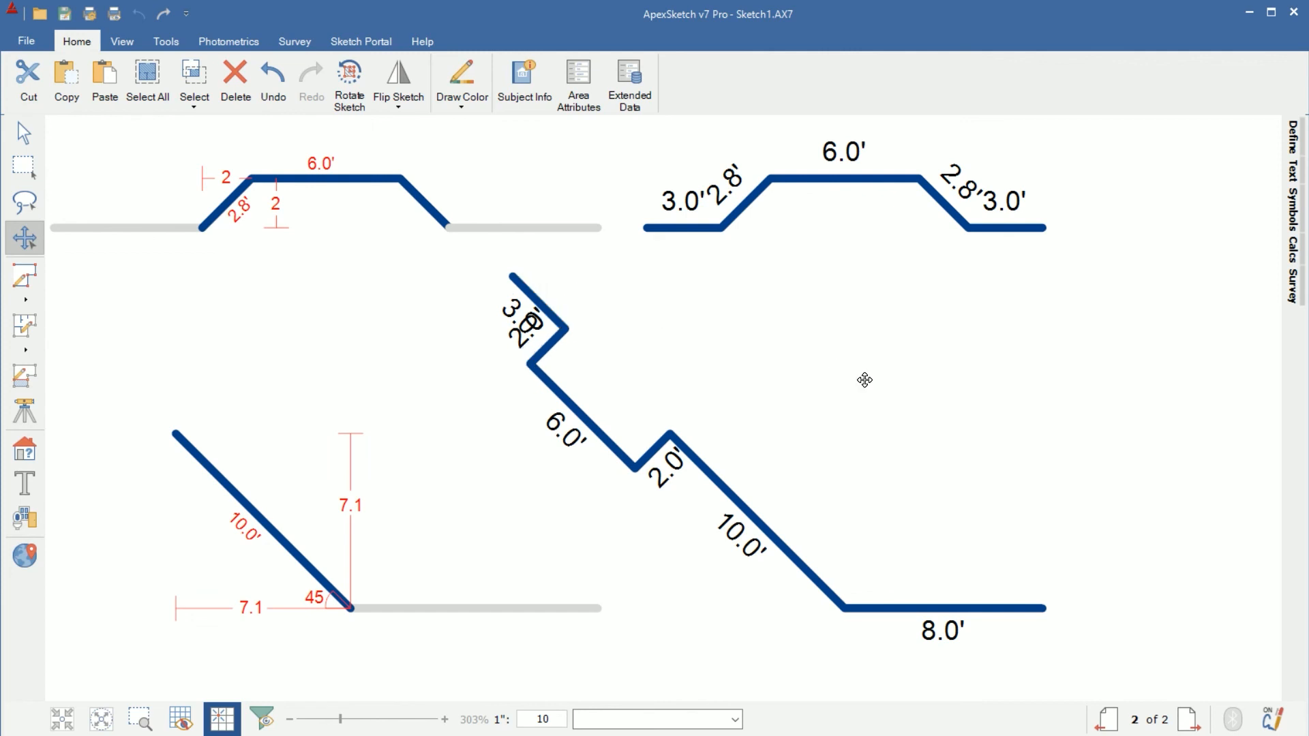